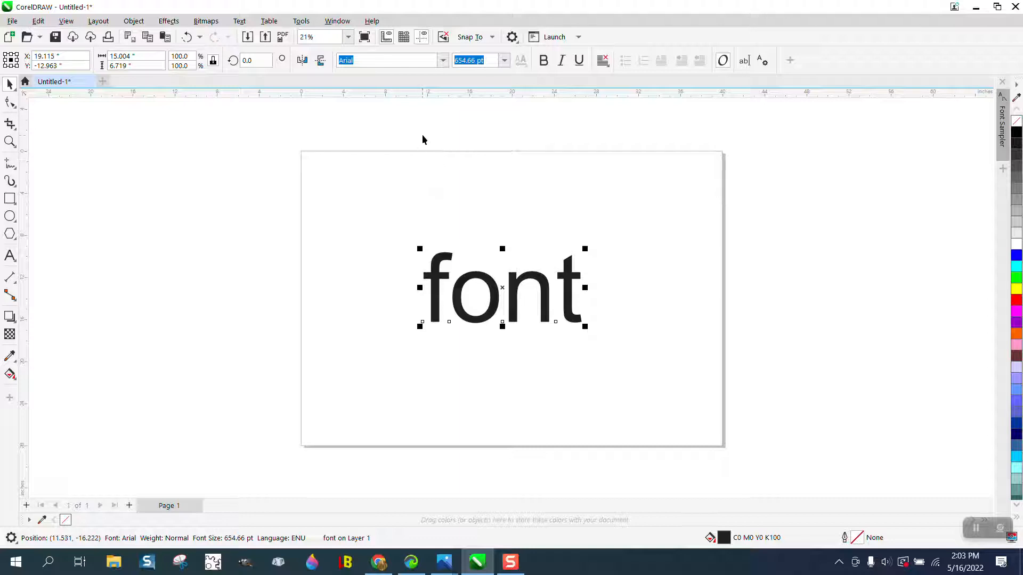
# - Launch Corel Font Manager from CorelDRAW and show the Favorites collection with its six fonts
pyautogui.click(443, 60)
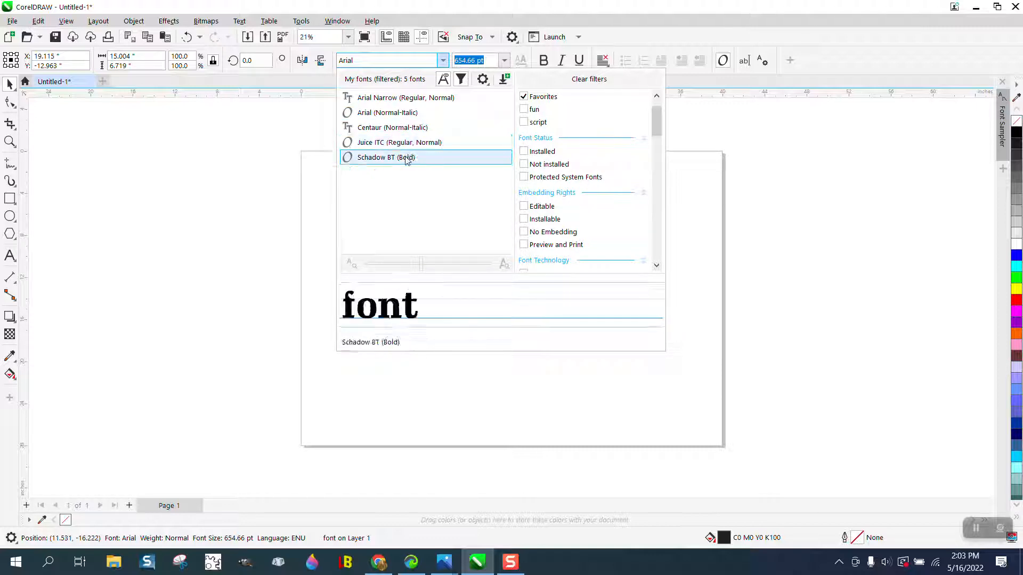
pyautogui.moveTo(392, 165)
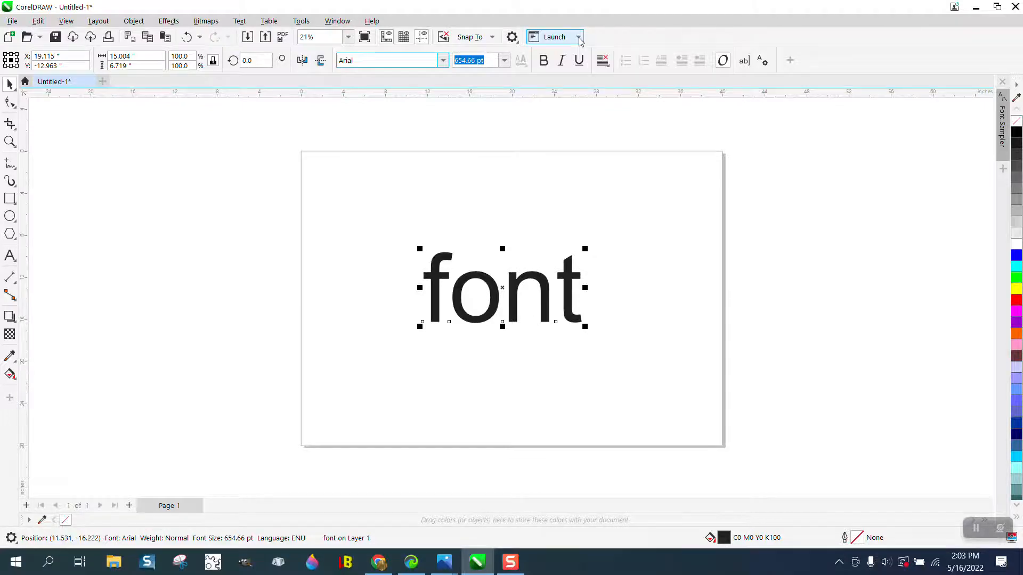
pyautogui.click(576, 37)
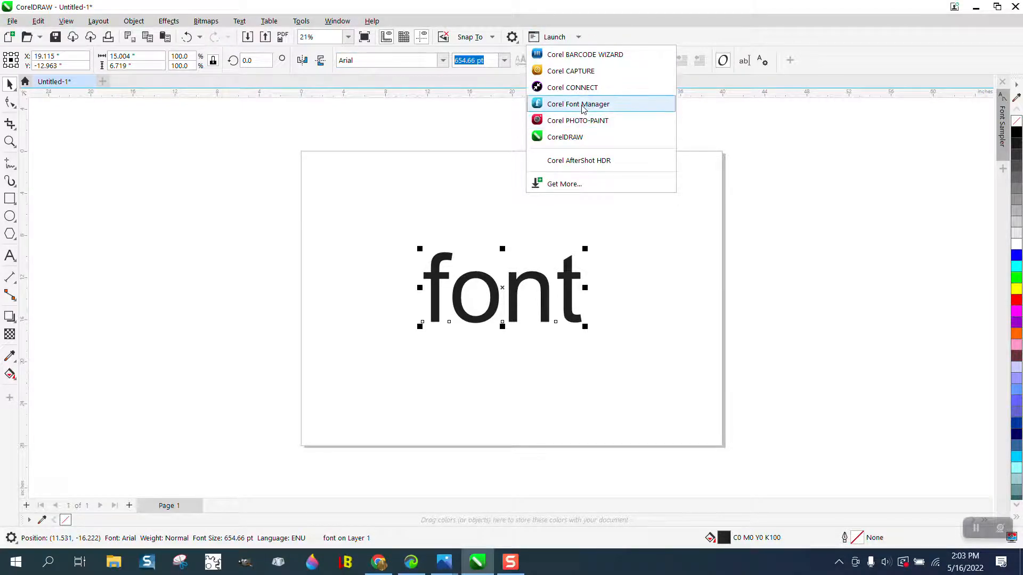
pyautogui.click(578, 104)
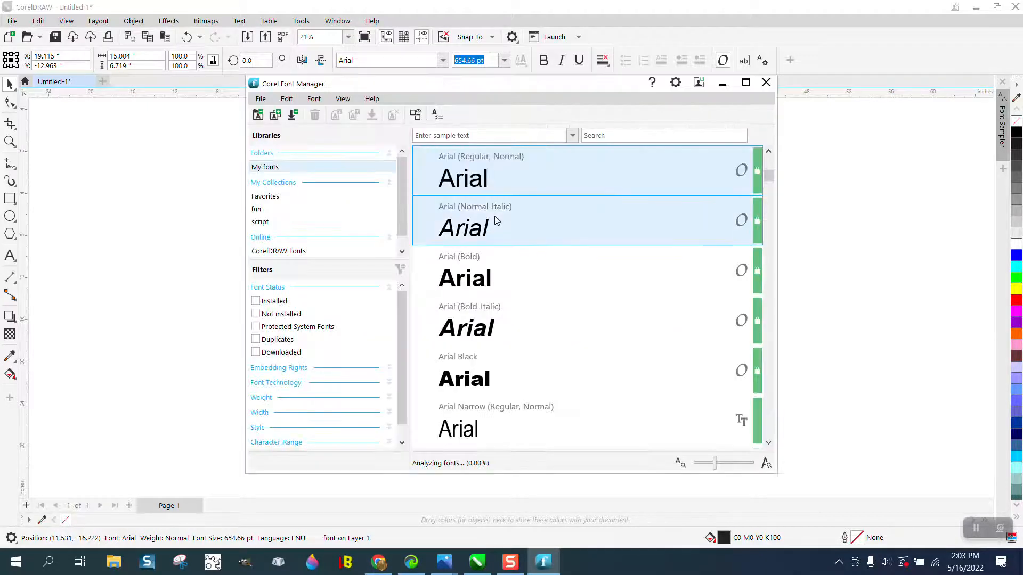
pyautogui.click(265, 195)
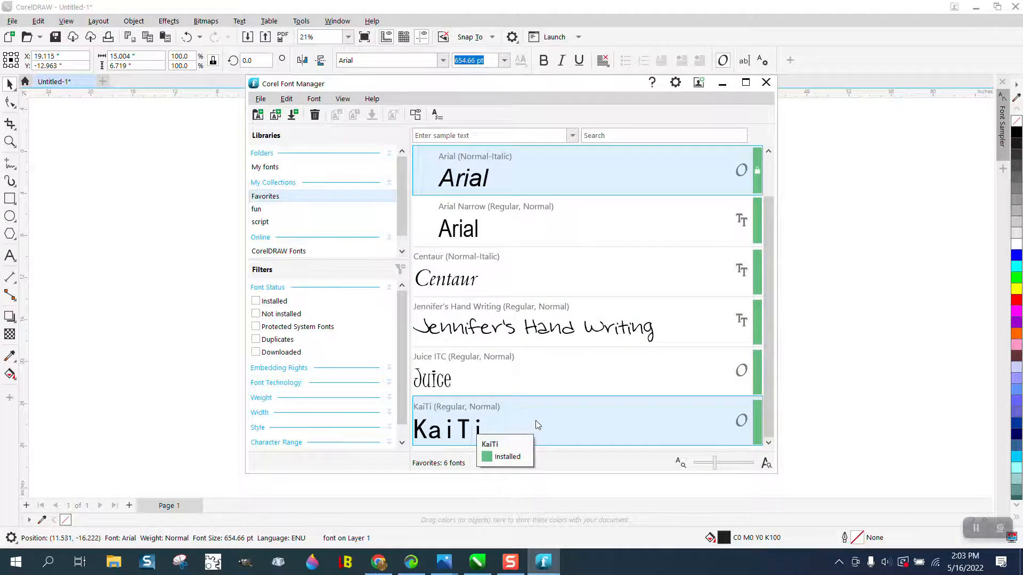
# - Remove KaiTi from Favorites, leaving five fonts, then browse the full My fonts library
pyautogui.rightClick(534, 424)
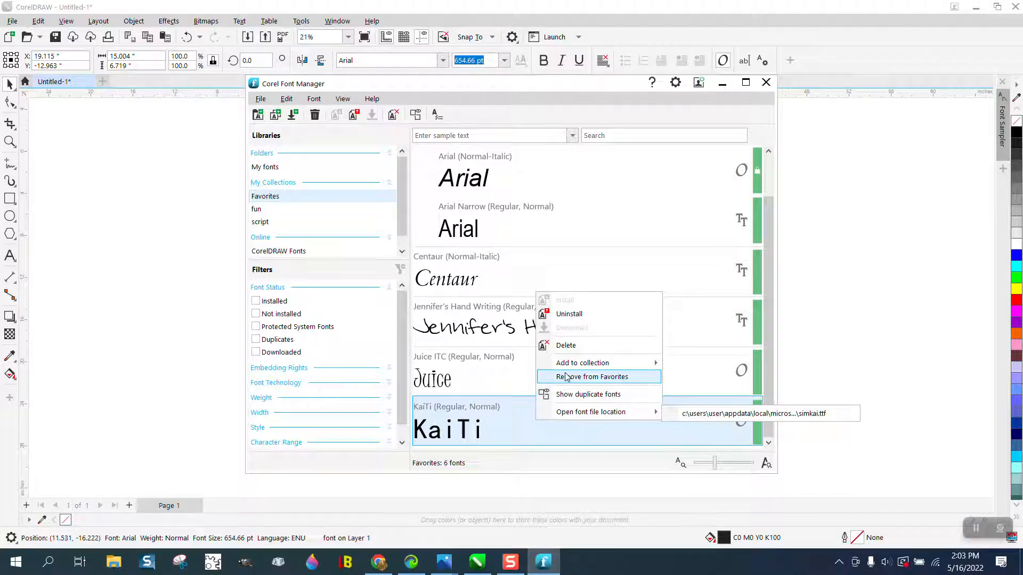
pyautogui.moveTo(566, 345)
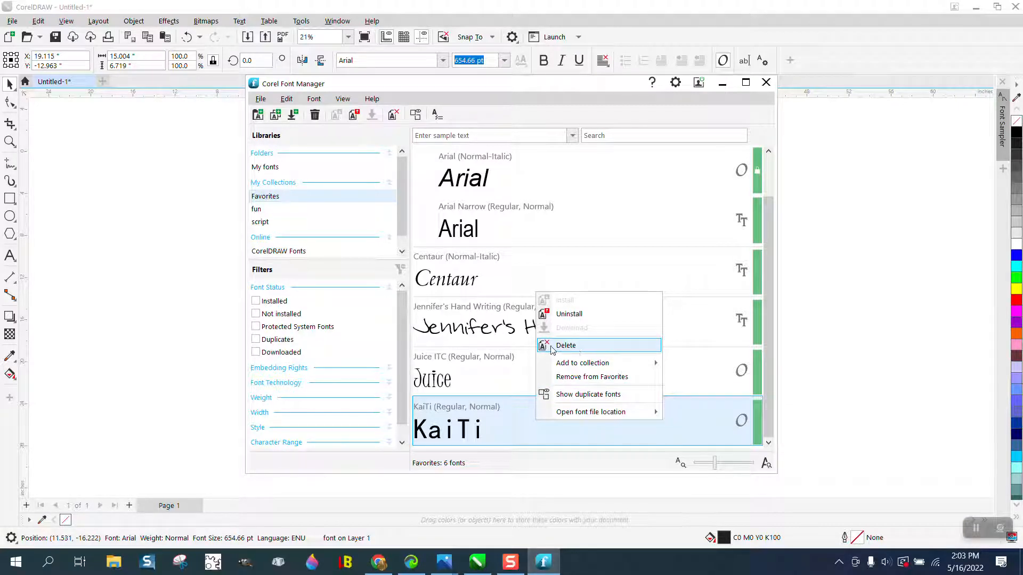
pyautogui.moveTo(638, 348)
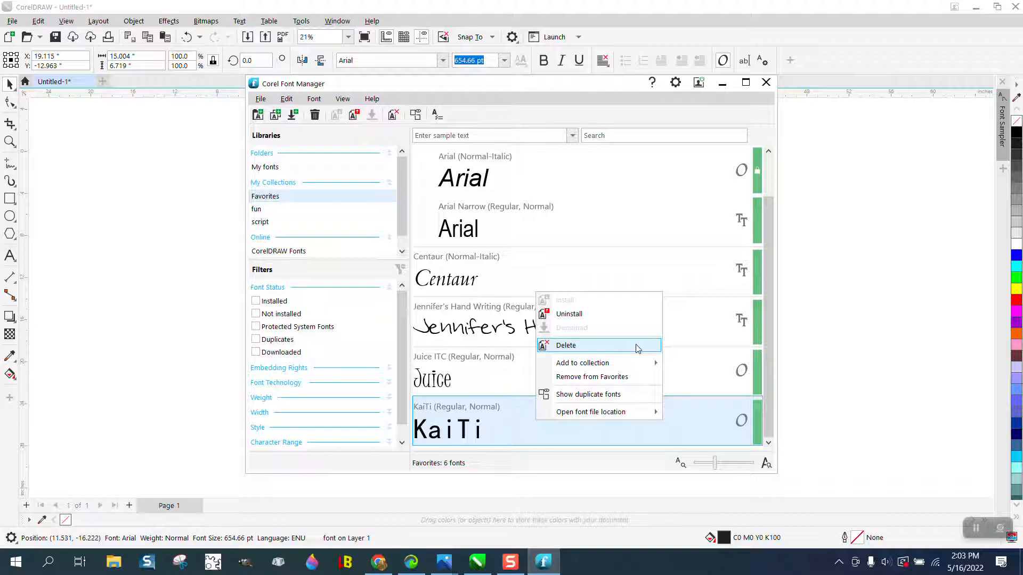
pyautogui.moveTo(598, 394)
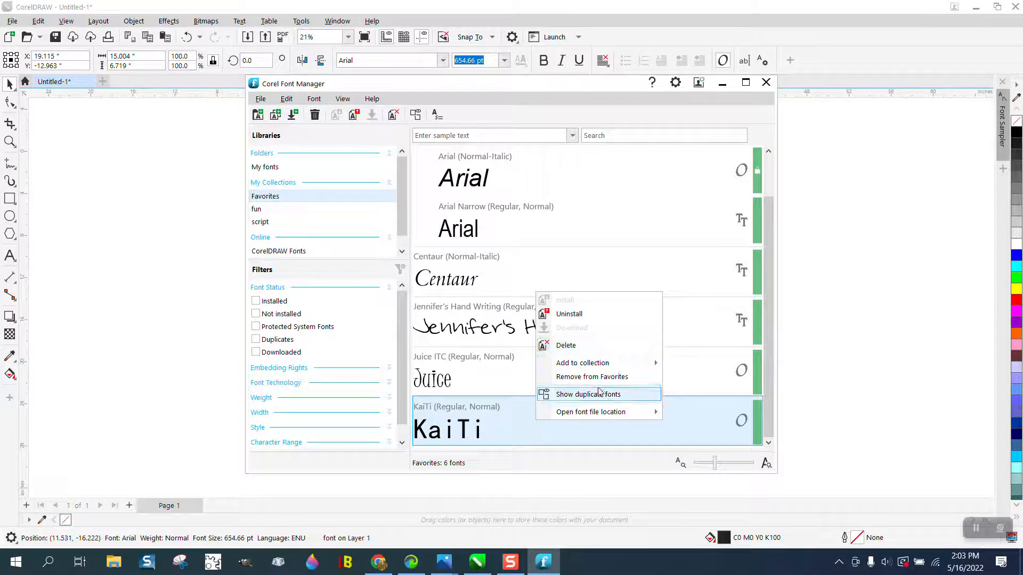
pyautogui.click(592, 377)
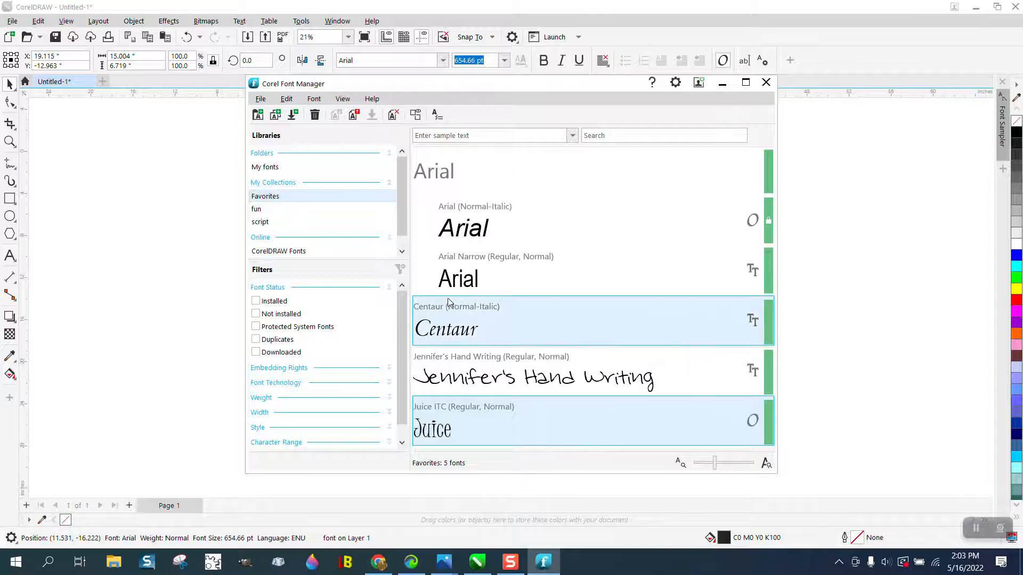
pyautogui.click(265, 167)
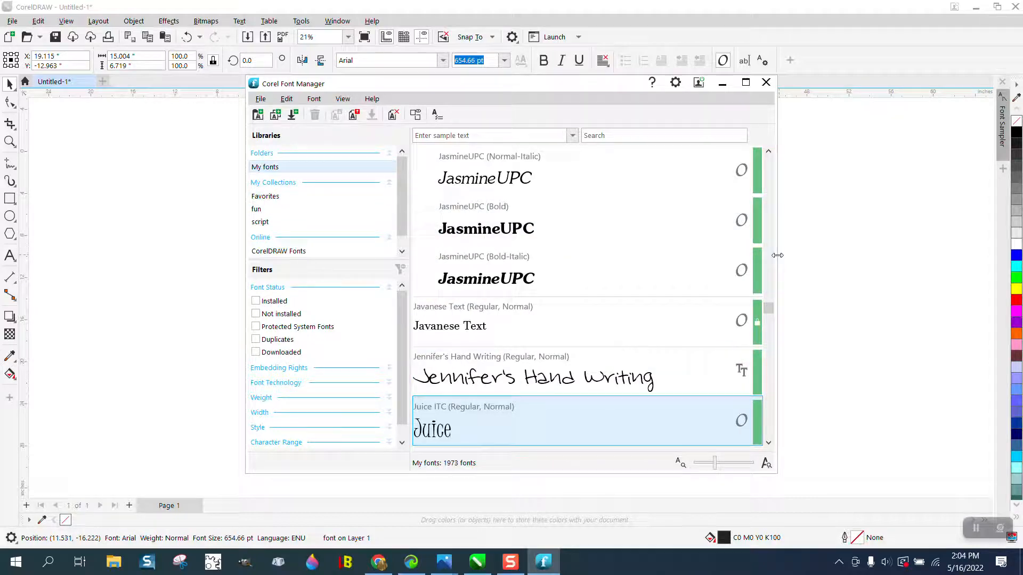
# - Add Nimrod Bold-Italic from My fonts to Favorites, bringing the collection to six fonts
pyautogui.scroll(-3)
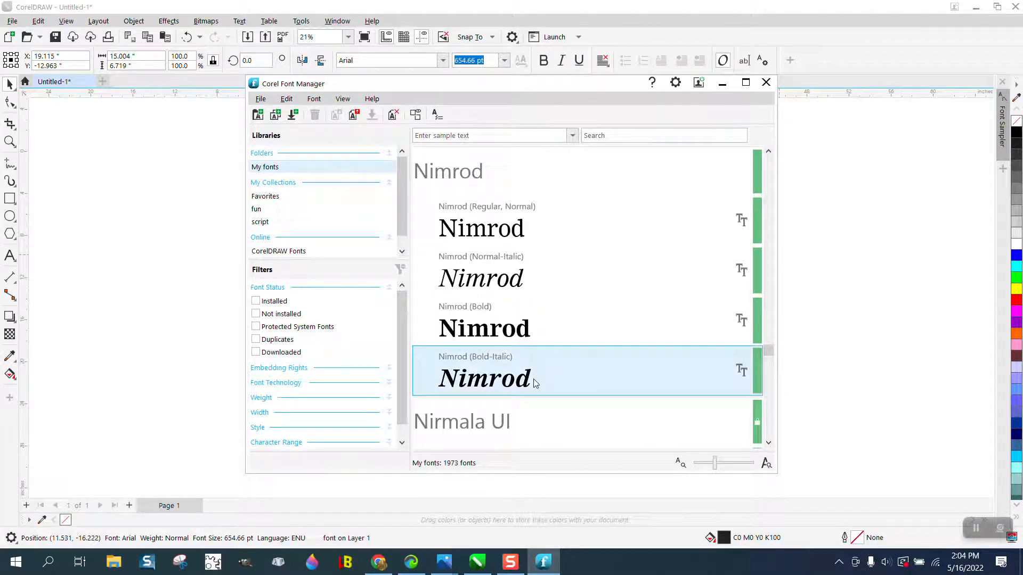
pyautogui.moveTo(522, 382)
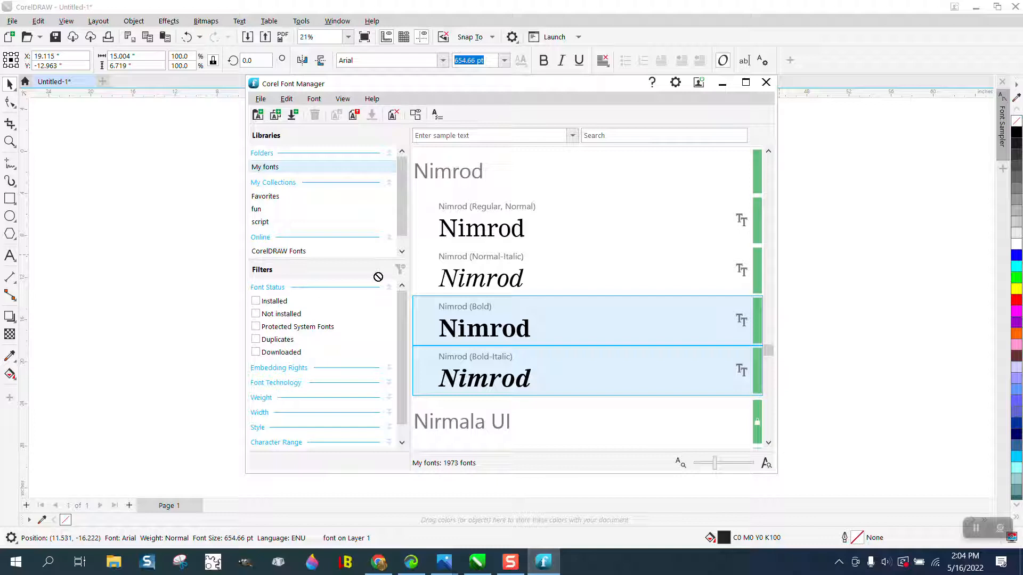
pyautogui.click(265, 197)
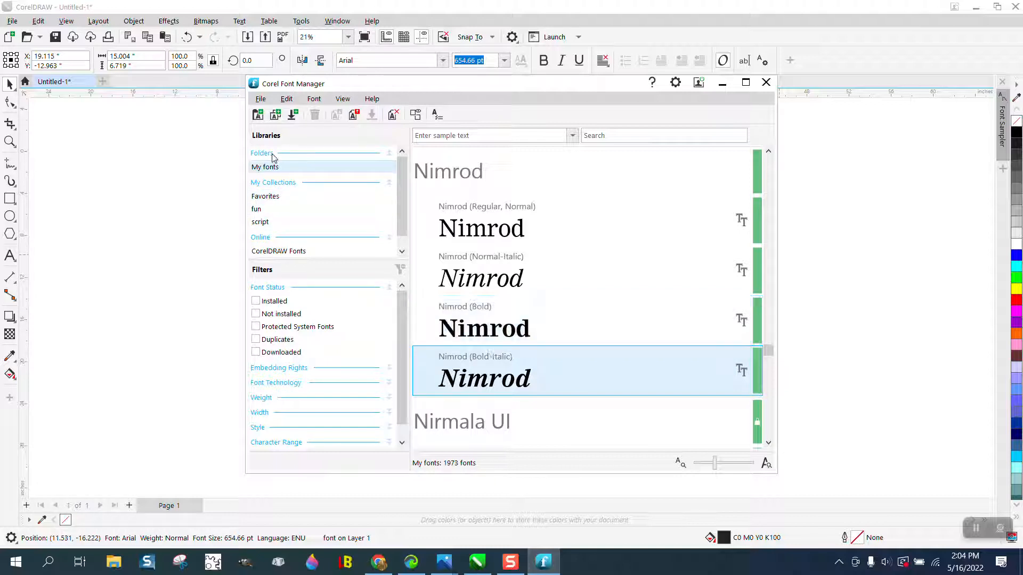
pyautogui.click(259, 222)
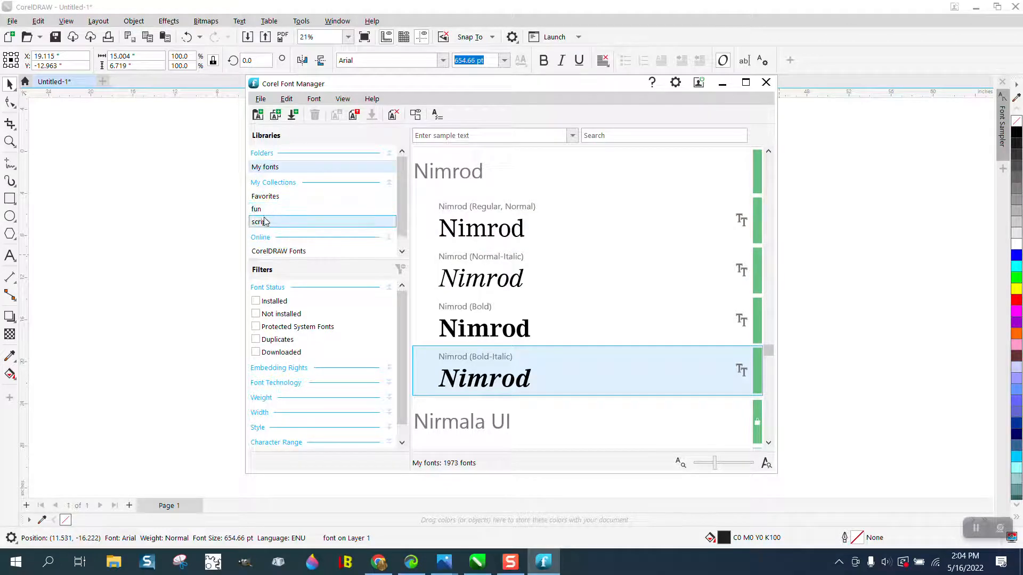
pyautogui.click(265, 196)
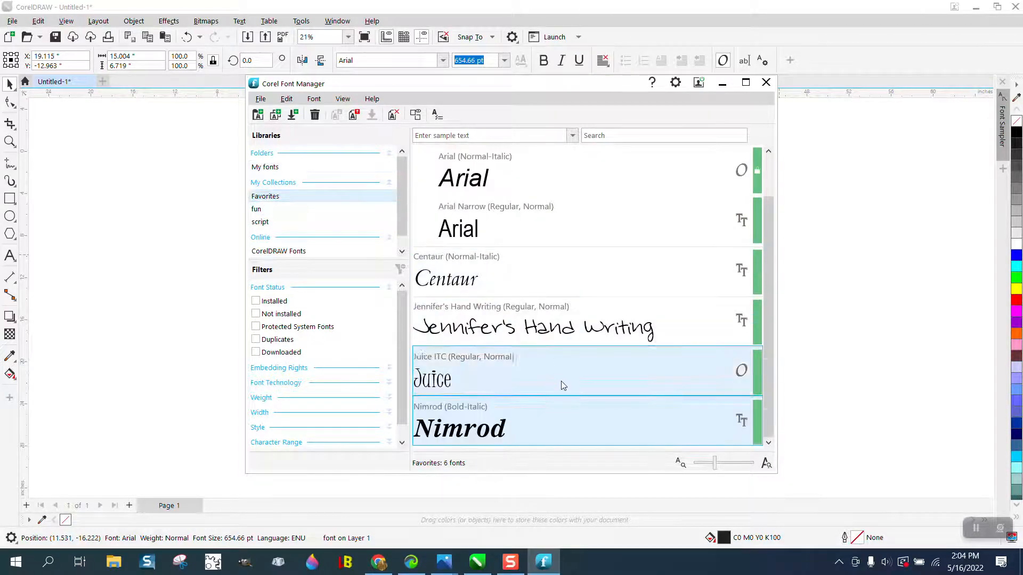
pyautogui.click(256, 209)
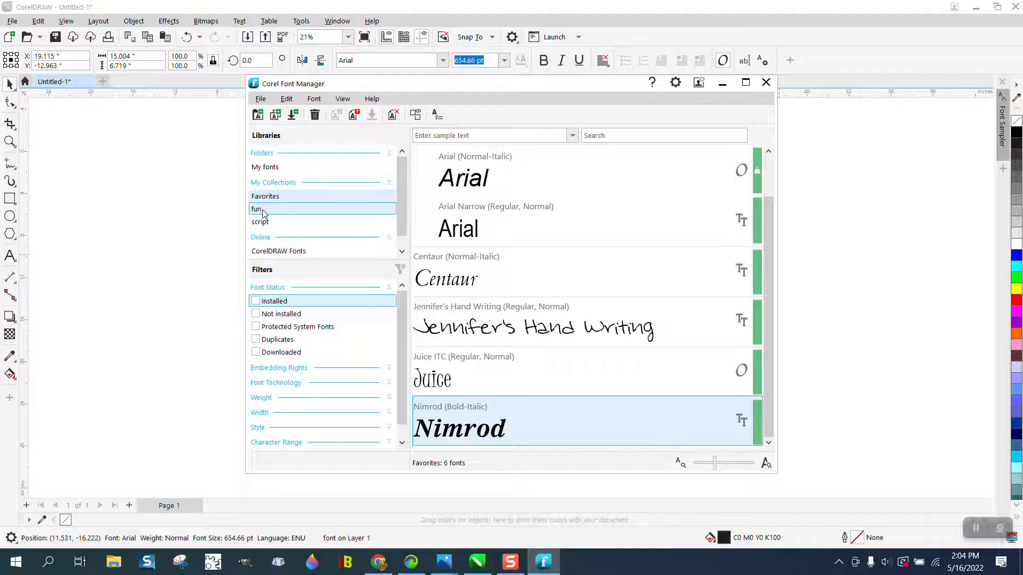
pyautogui.click(259, 221)
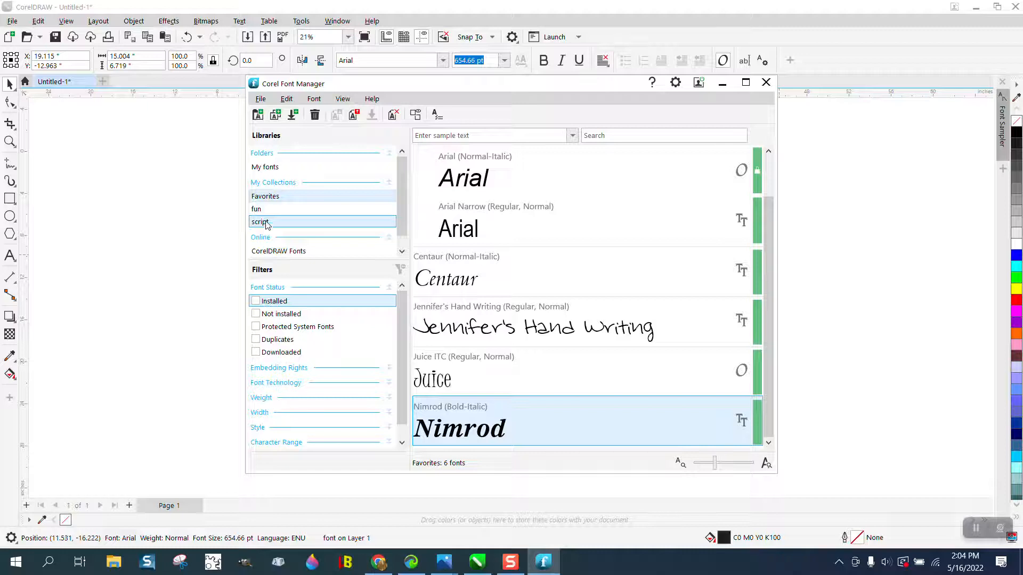
pyautogui.moveTo(258, 114)
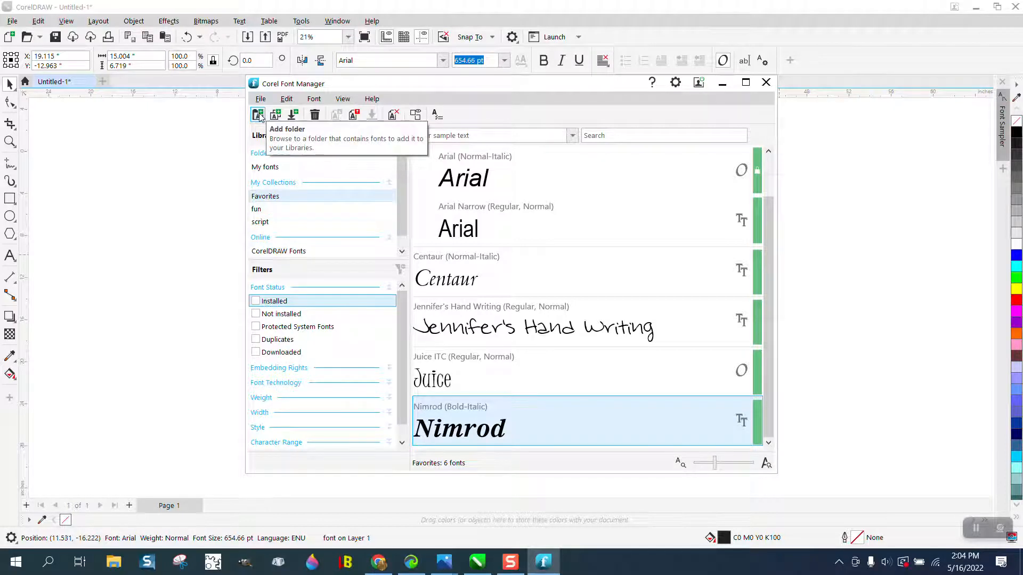
pyautogui.moveTo(275, 114)
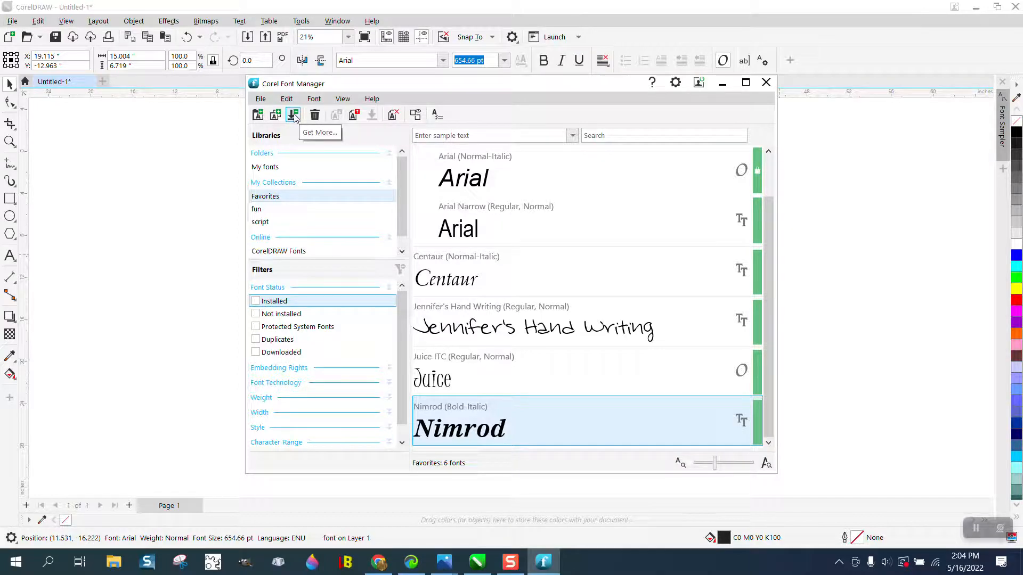
pyautogui.moveTo(354, 115)
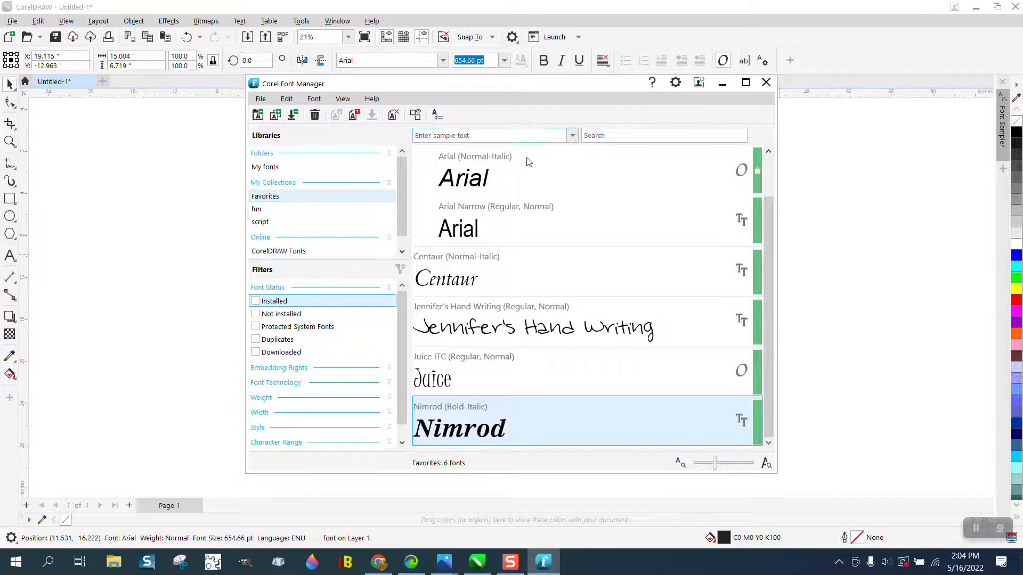
# - Close Font Manager and the Get More window, returning to the drawing with 'font' in Arial
pyautogui.click(765, 83)
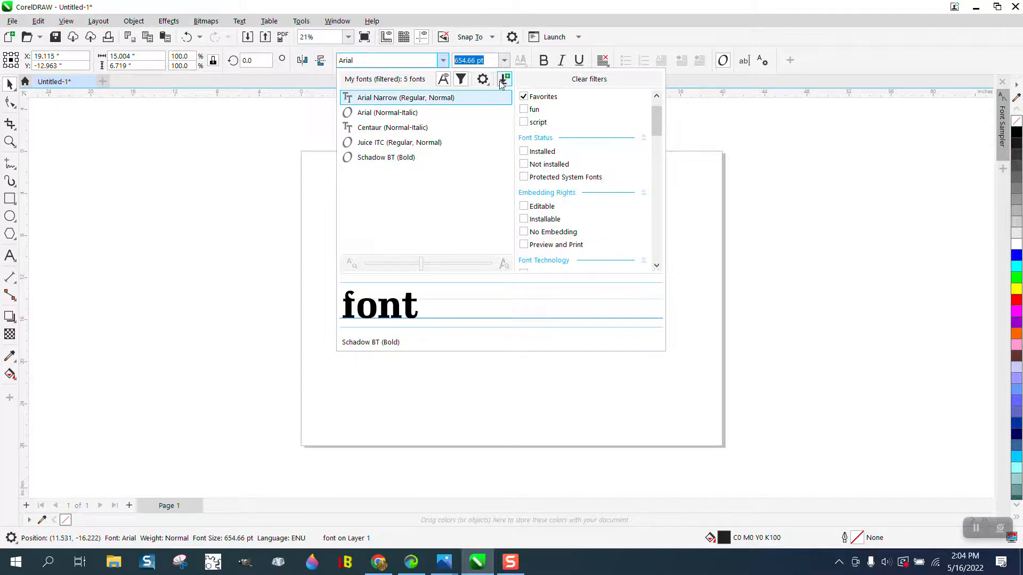
pyautogui.moveTo(504, 79)
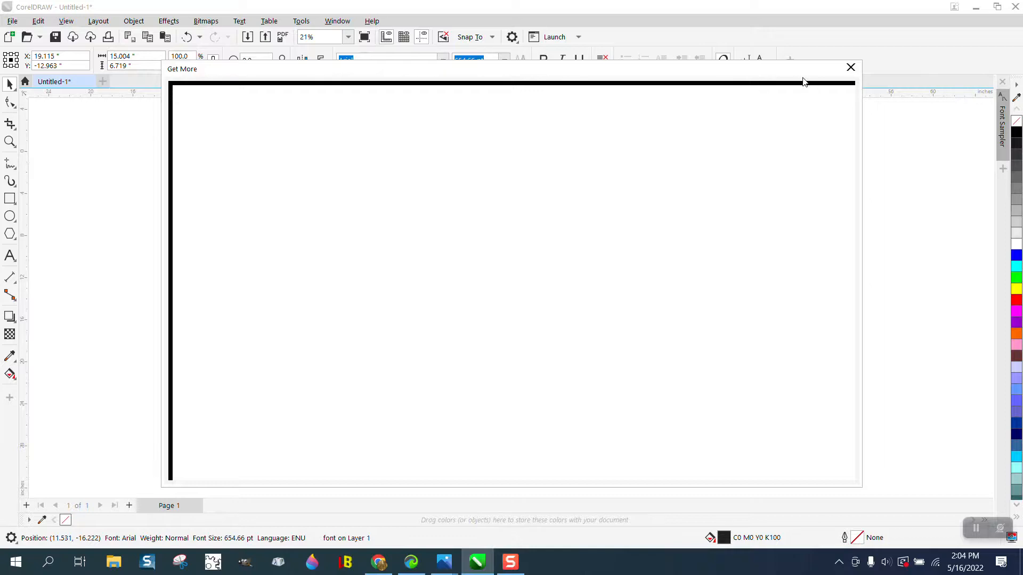
pyautogui.click(850, 67)
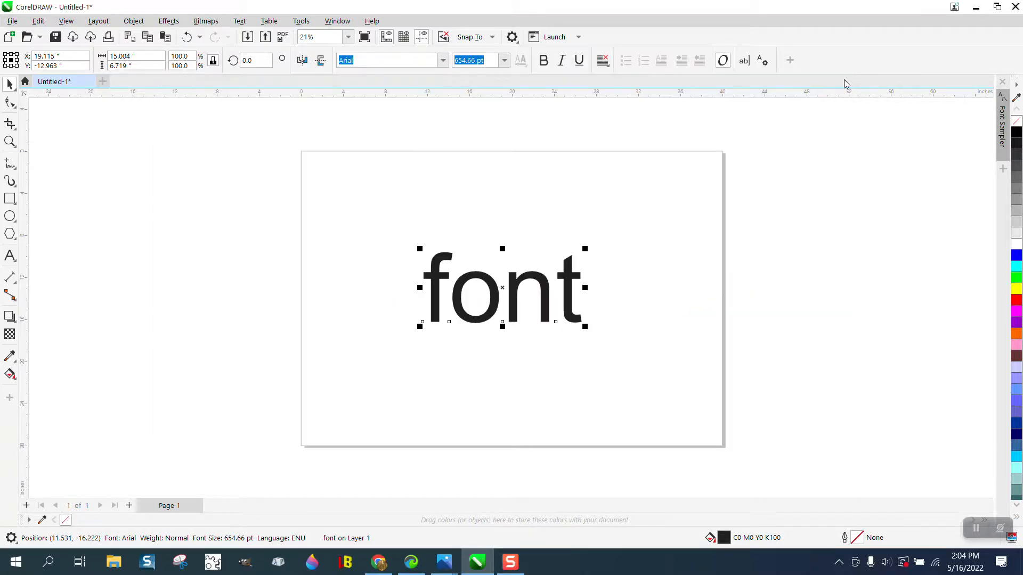